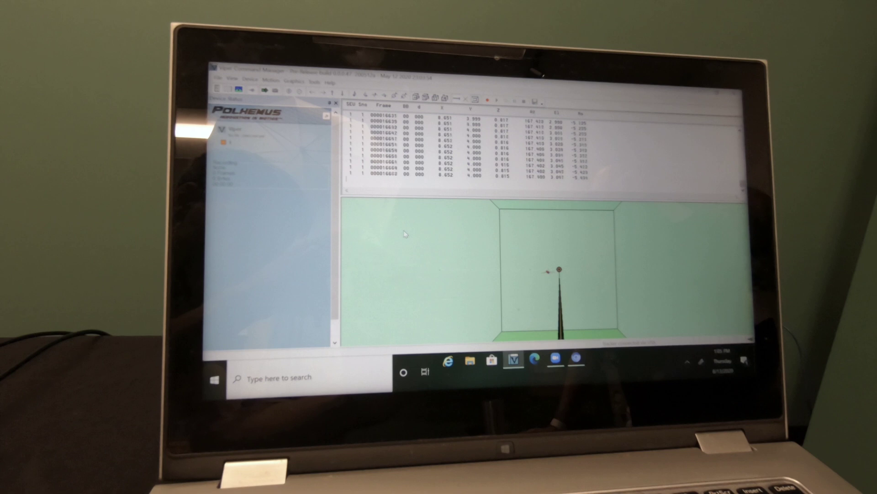
pyautogui.press('c')
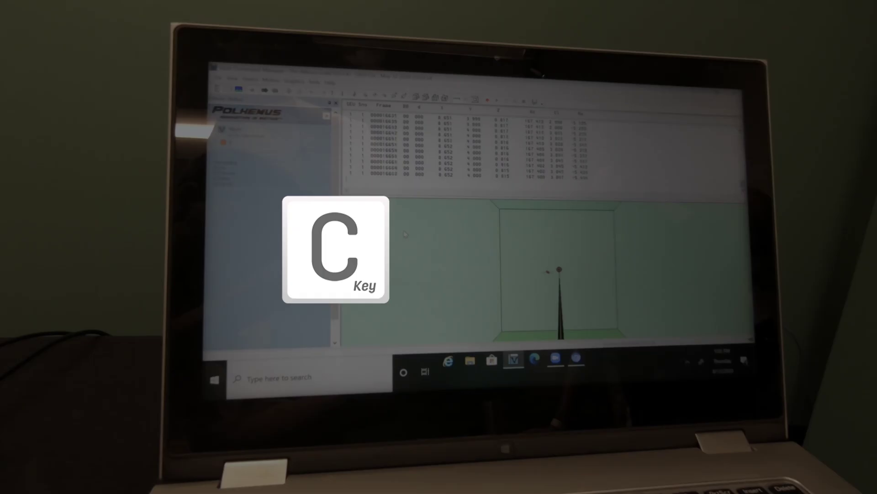